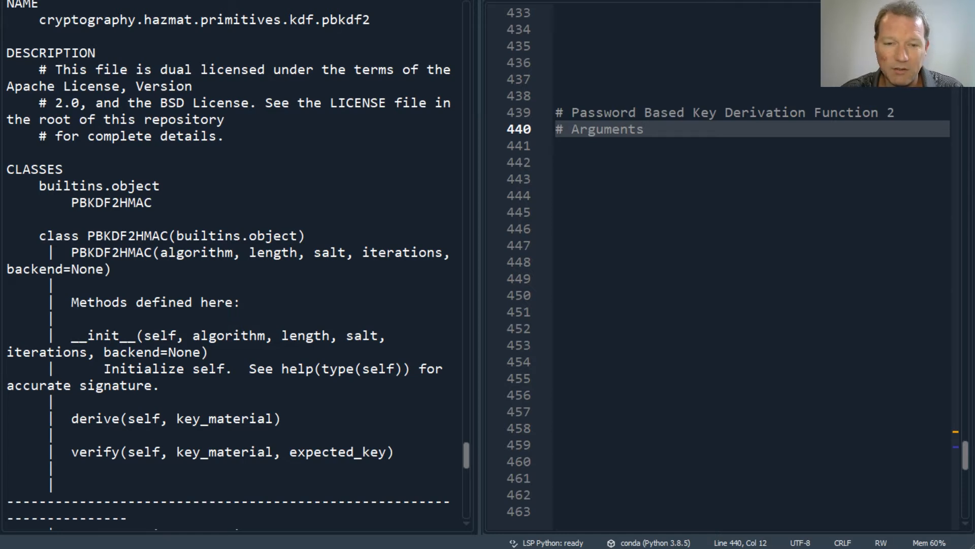
Type 'from cryptography.hazmat.primitives.kdf.pbkdf2 import' at the console prompt, correcting the line
double_click(137, 252)
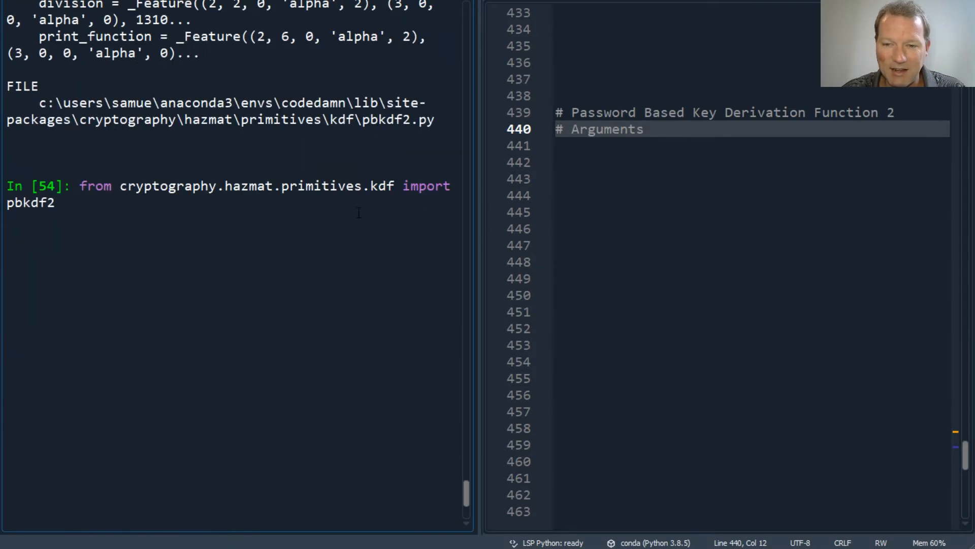
mouse_move(283, 271)
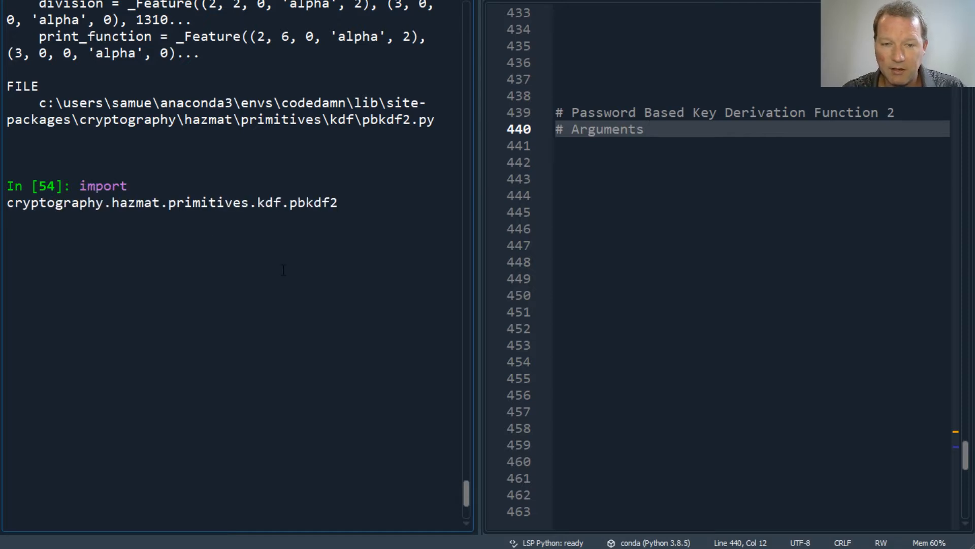
type("from cryptography.hazmat.primitives.kdf import pbkdf2")
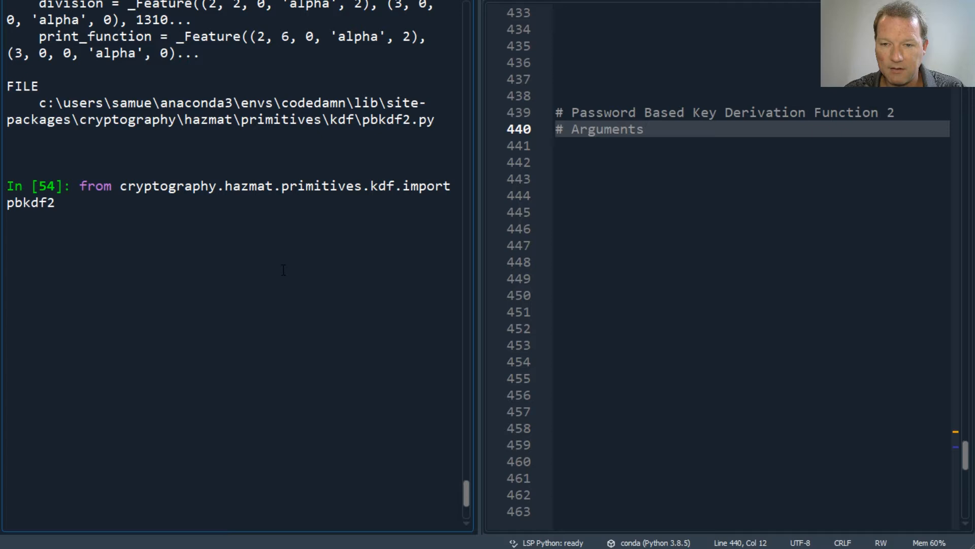
key("Backspace")
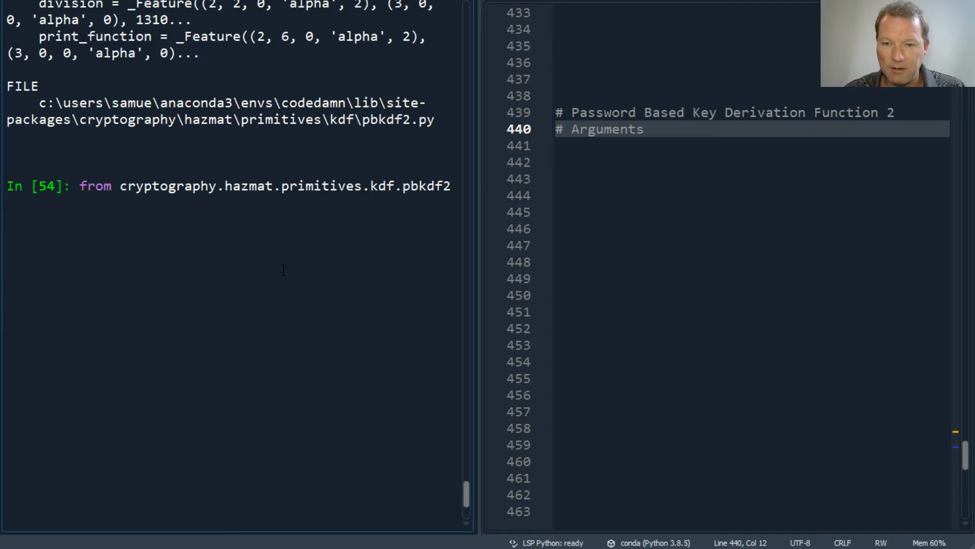
type("import")
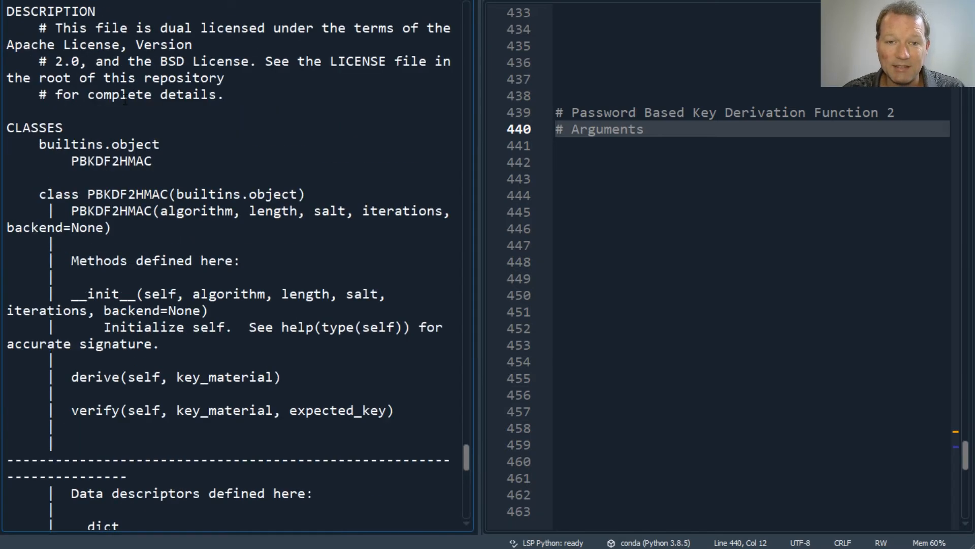
Import PBKDF2HMAC from the pbkdf2 module and start typing help(PBKDF2HMAC)
double_click(110, 161)
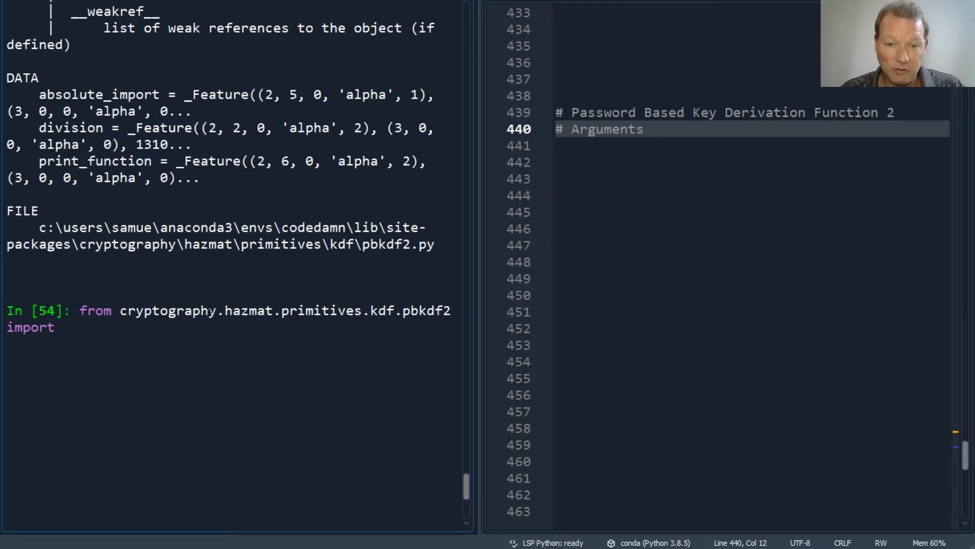
type("PBKDF2HMAC")
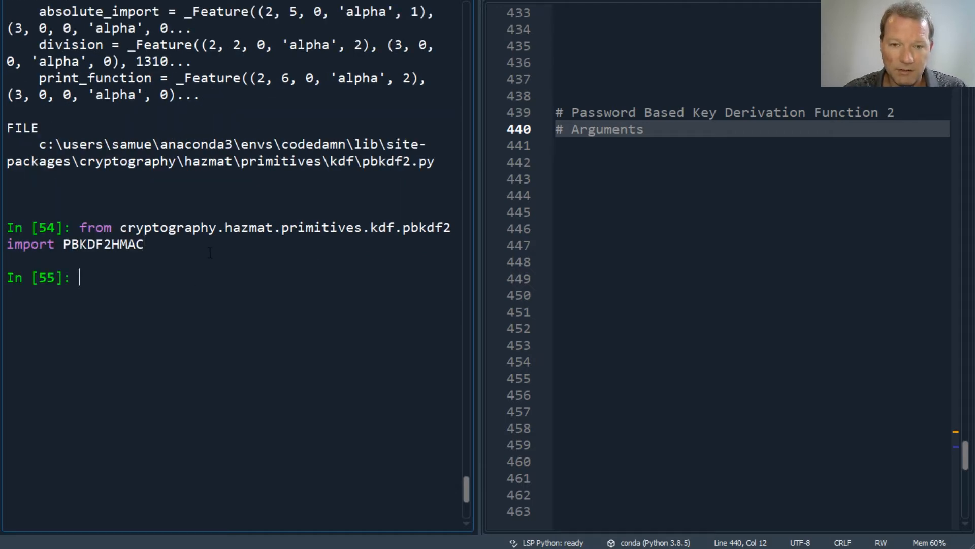
scroll("up", 3)
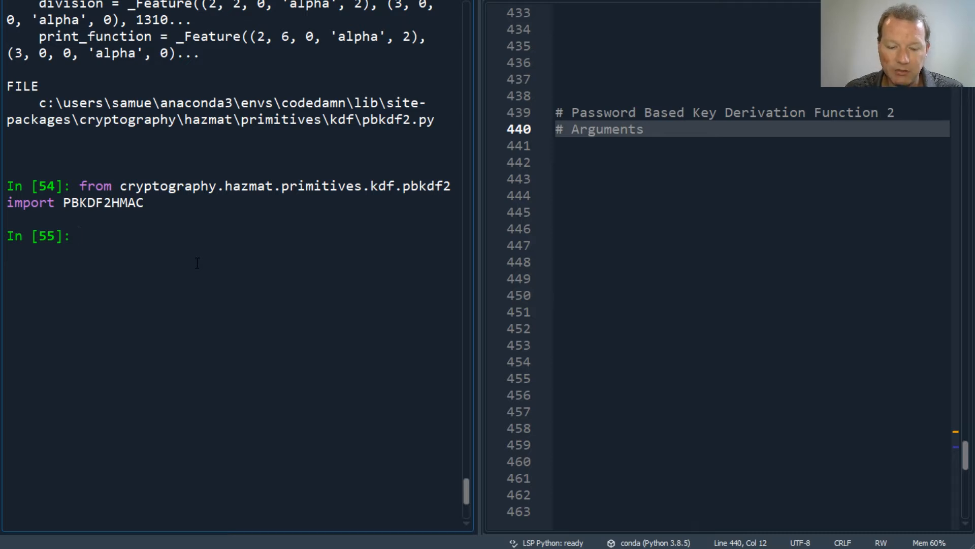
type("PBKDF2HMAC")
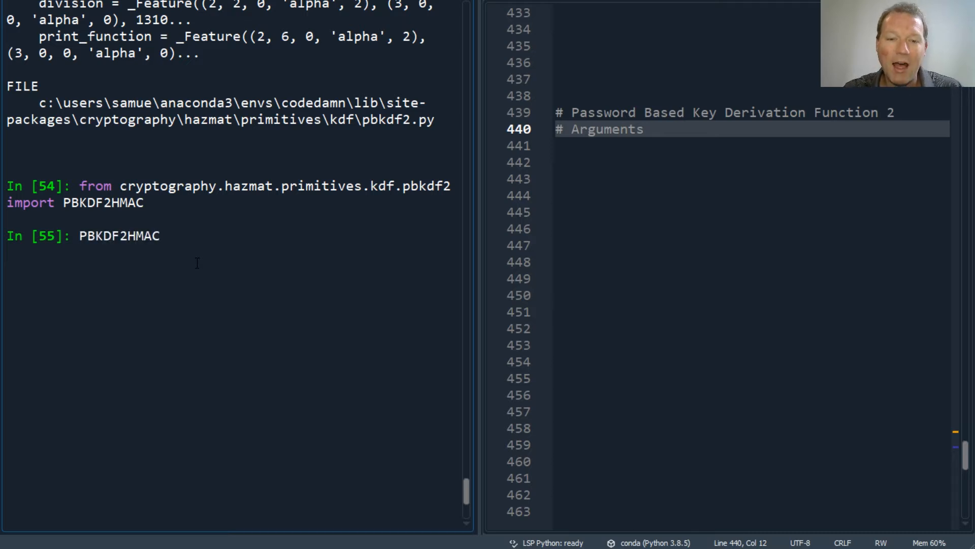
type("help")
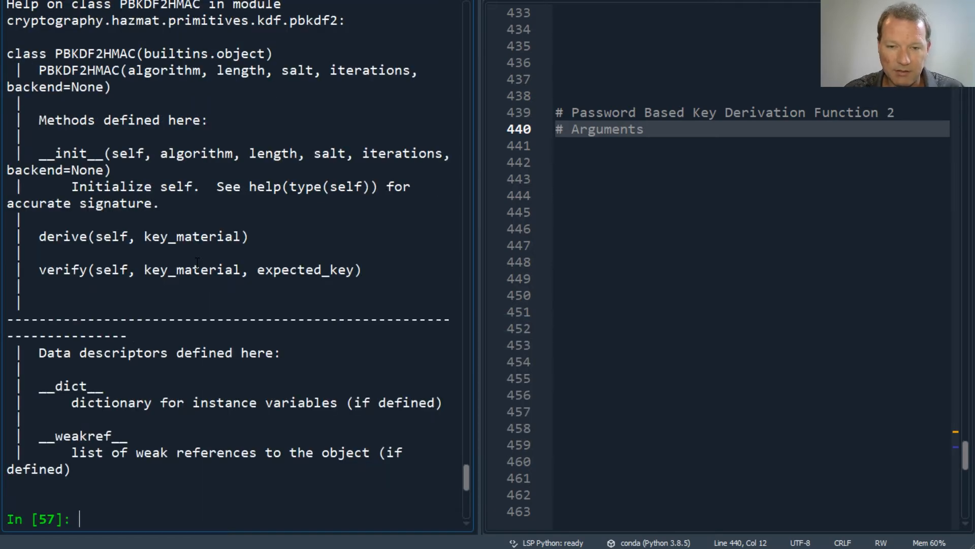
Review the PBKDF2HMAC help output, highlighting the 'algorithm' argument in its signature
double_click(163, 70)
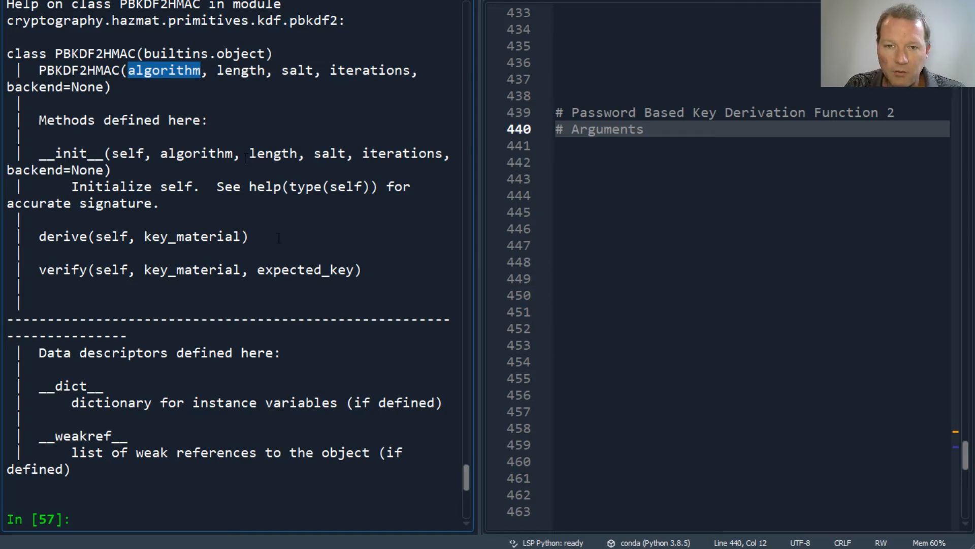
scroll("up", 3)
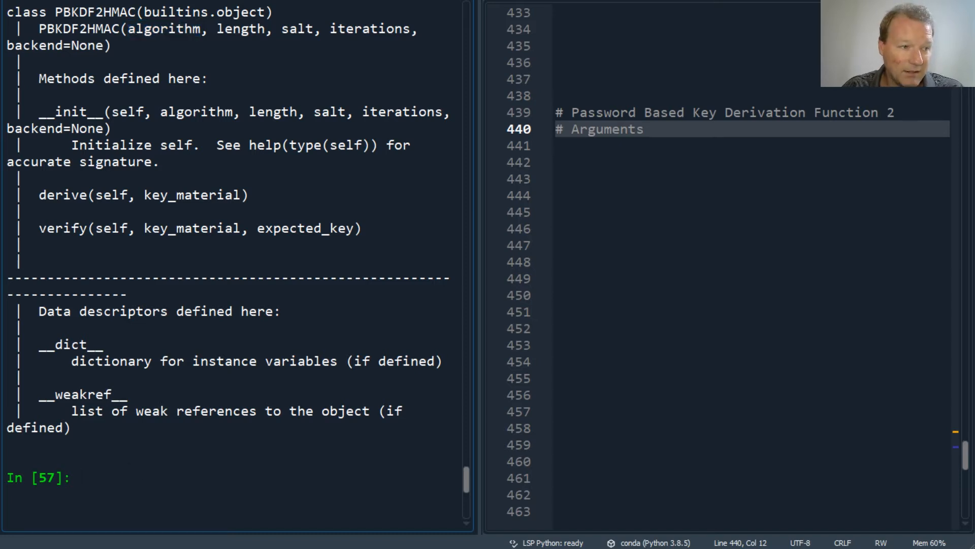
type("PBKDF2HMAC")
type("from cryptography.hazmat.primitives.kdf.pbkdf2")
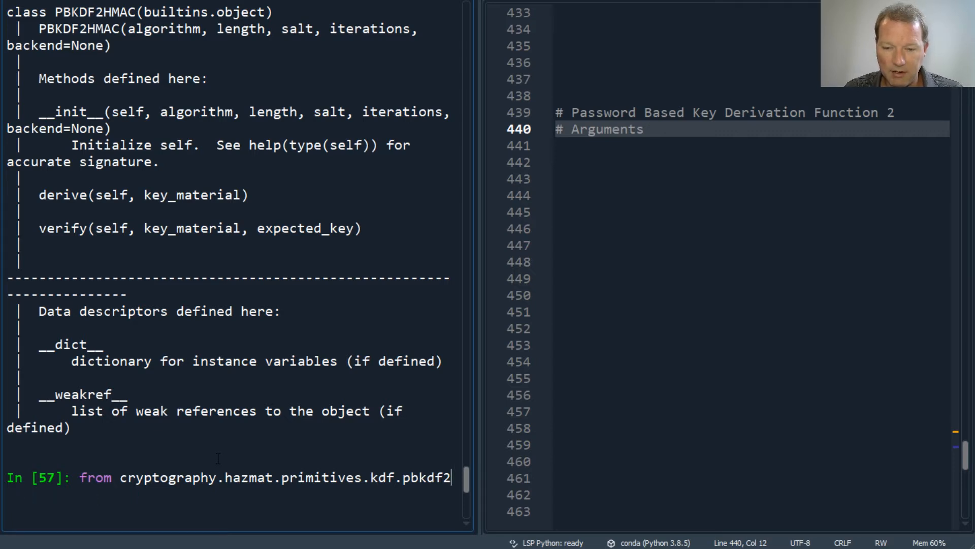
Run 'from cryptography.hazmat.primitives import hashes', then evaluate hashes to show its location
key("Backspace")
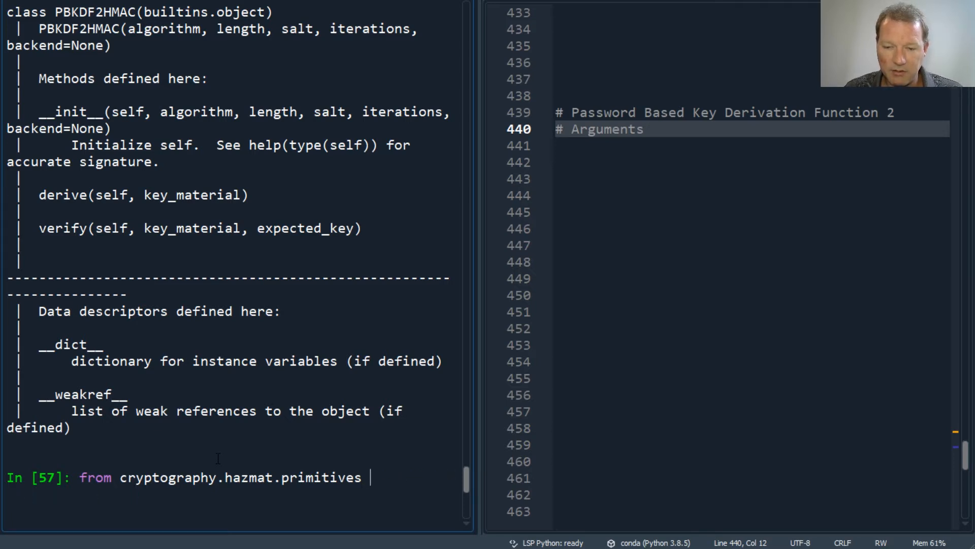
type("import")
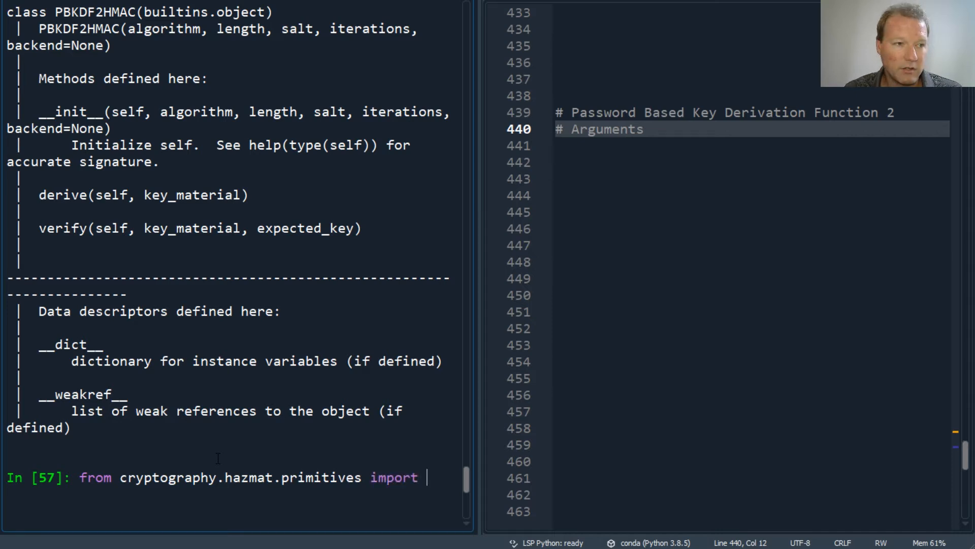
type("hashes")
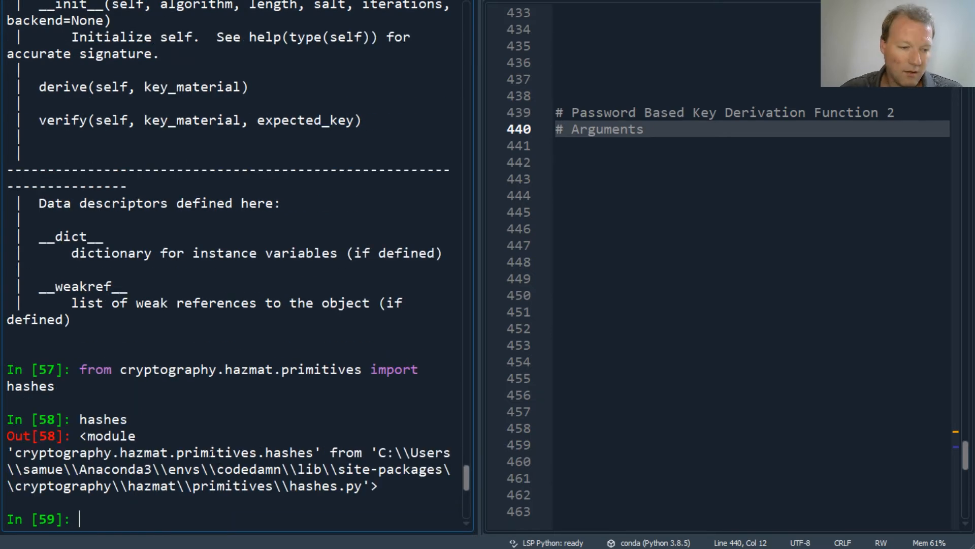
scroll("down", 3)
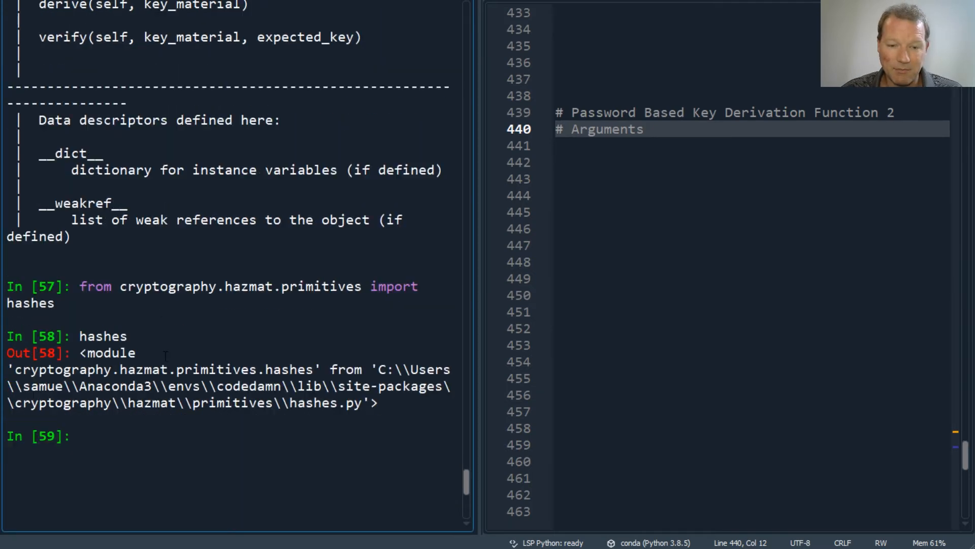
scroll("down", 3)
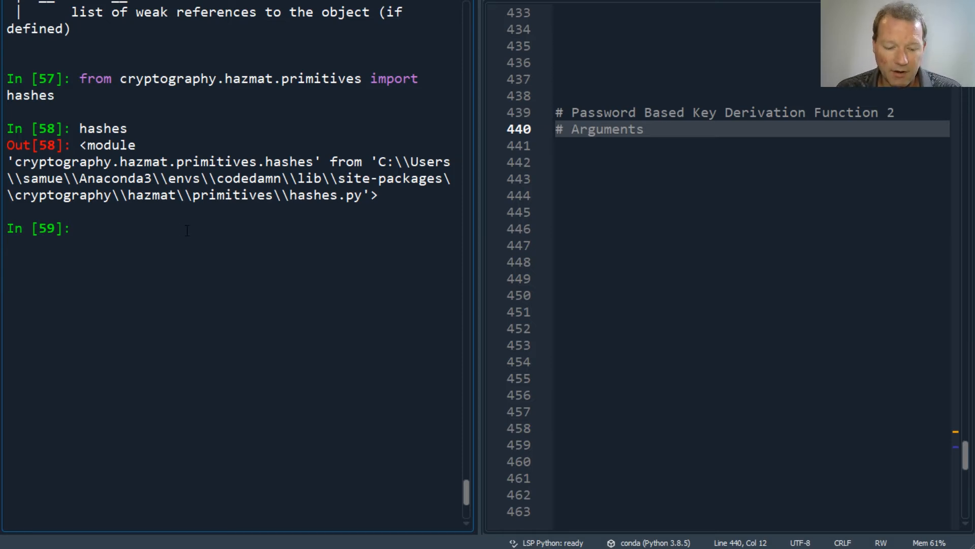
Run dir(hashes) and scroll through the listed algorithms like MD5, SHA256 and SHA512
type("dir(has")
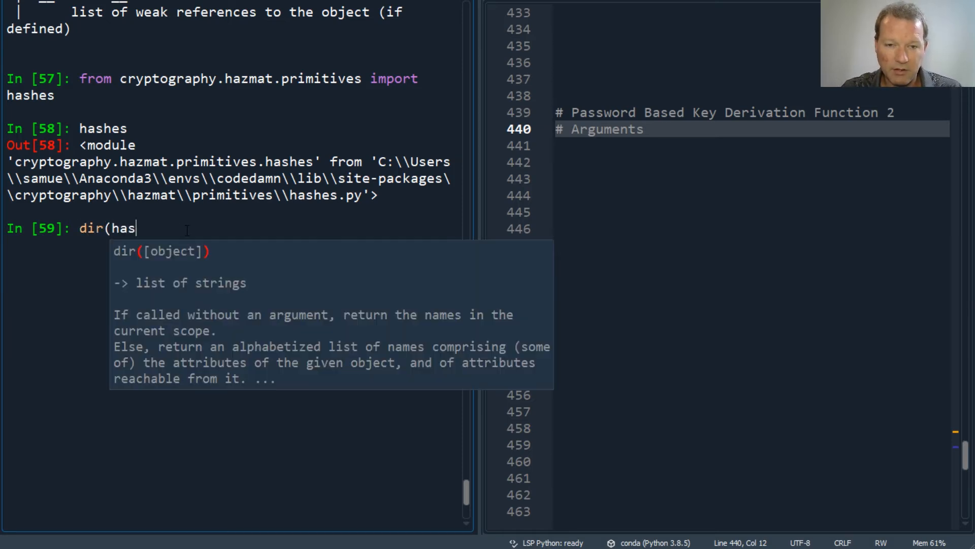
key("Return")
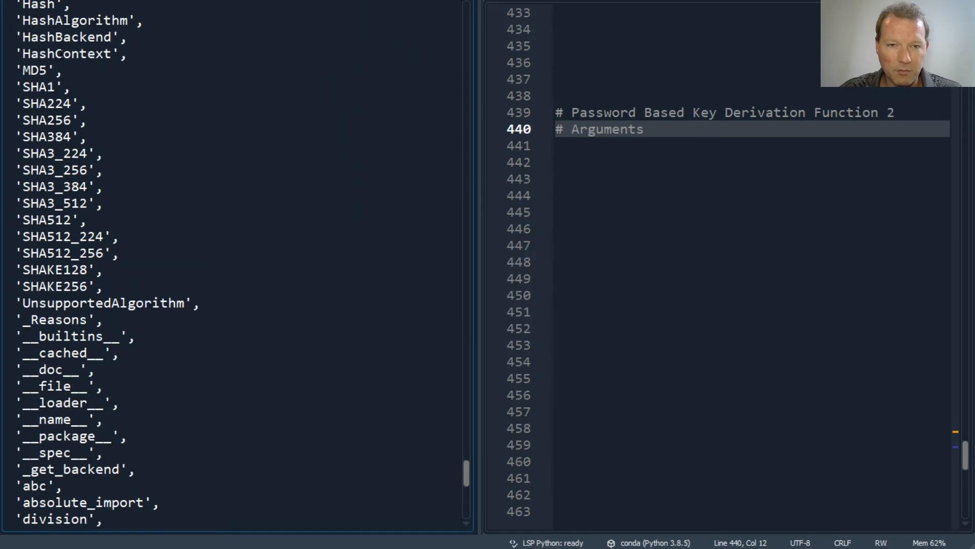
scroll("down", 3)
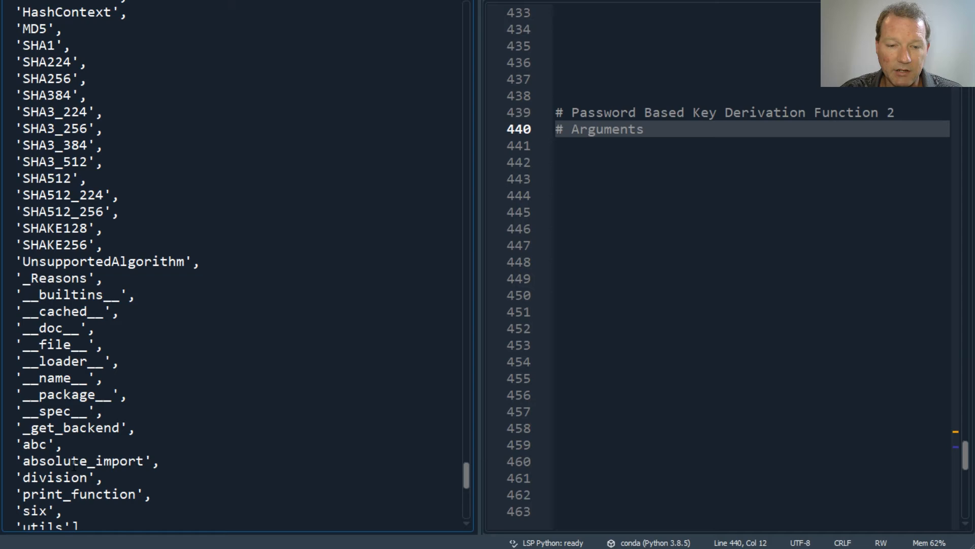
scroll("up", 3)
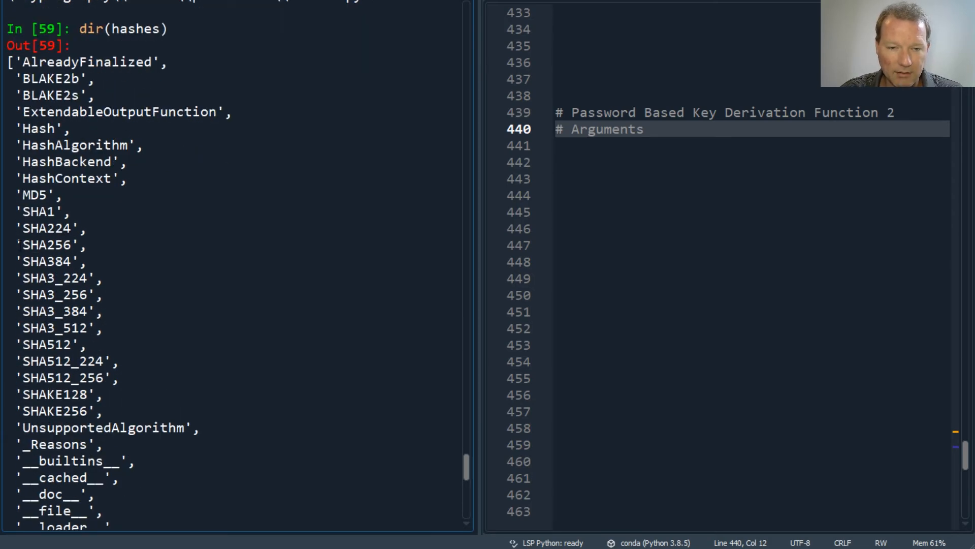
scroll("down", 3)
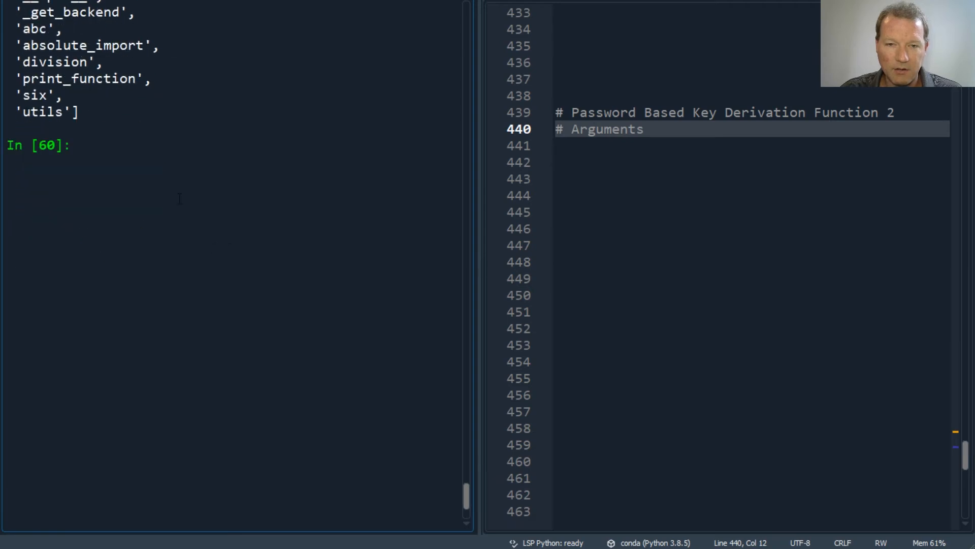
Run help(hashes.SHA256) and highlight block_size 64 and digest_size 32
type("help(")
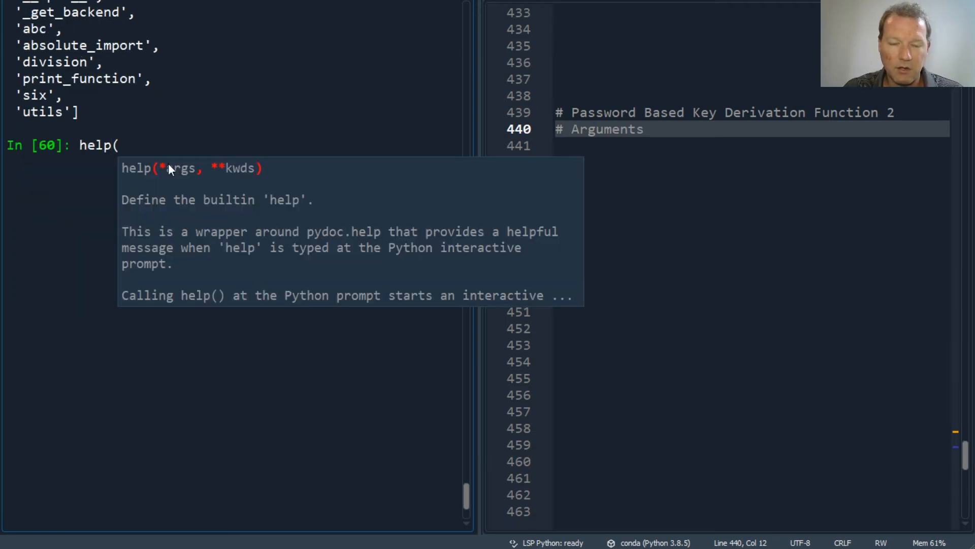
type("hashes")
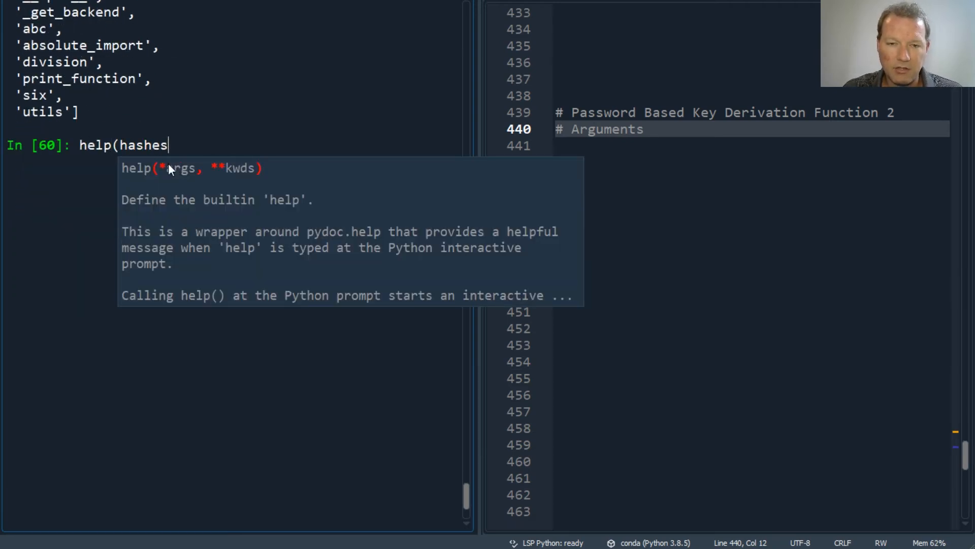
type(".")
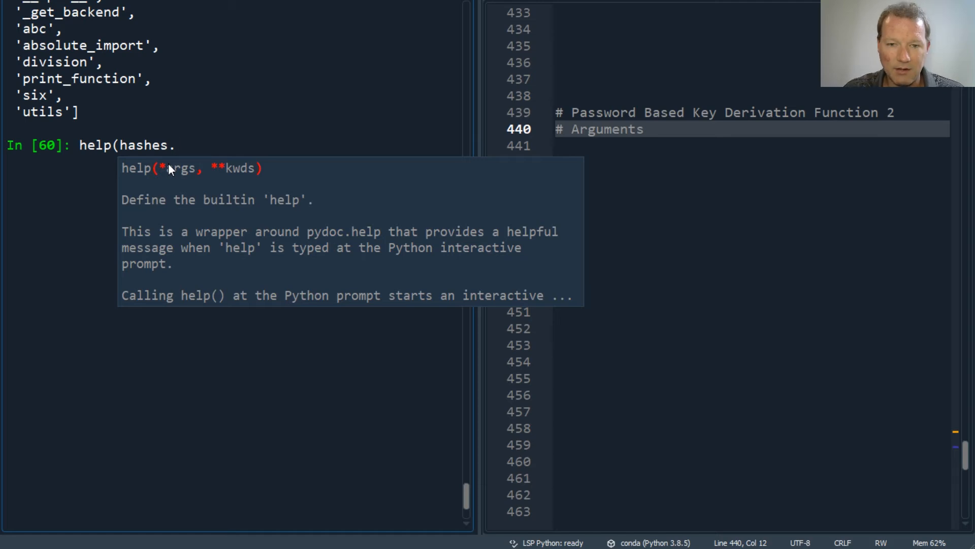
scroll("up", 3)
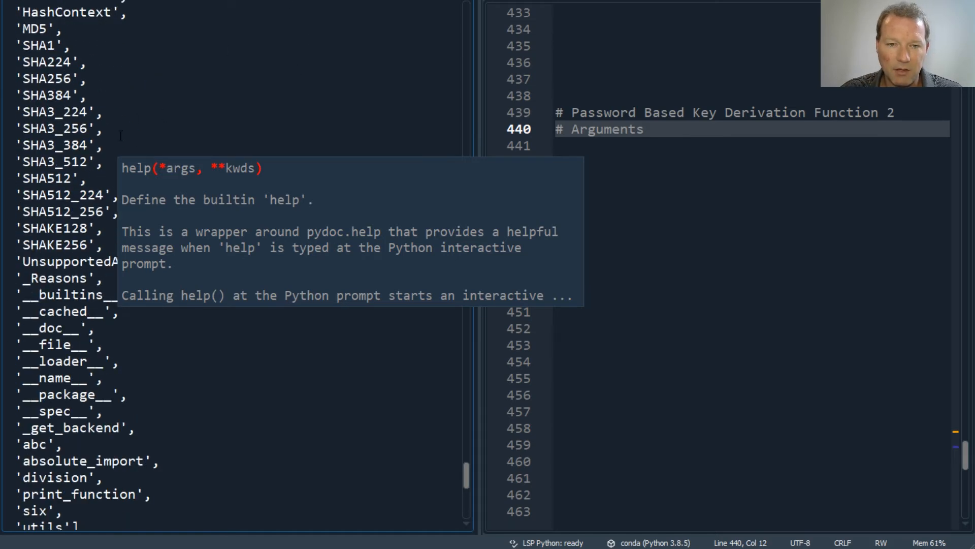
double_click(46, 79)
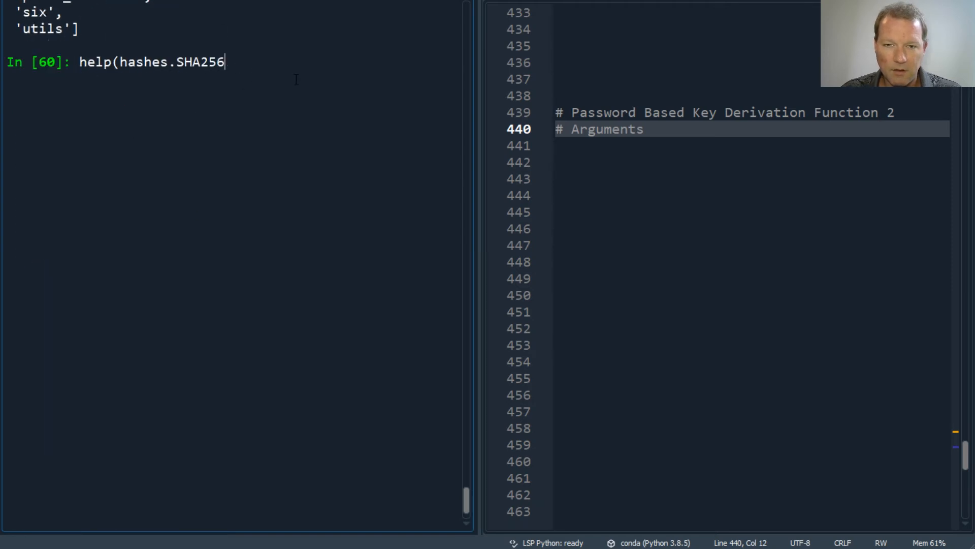
key("Return")
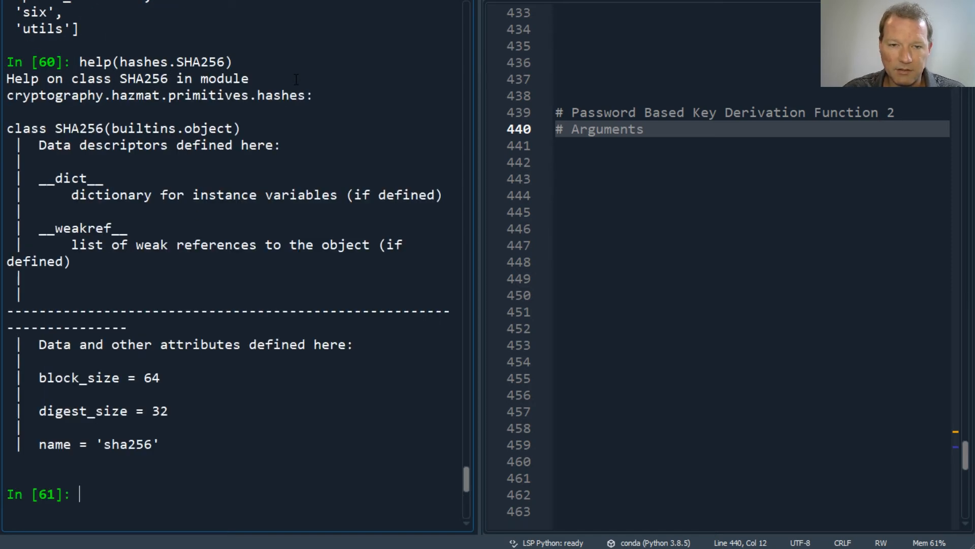
double_click(74, 128)
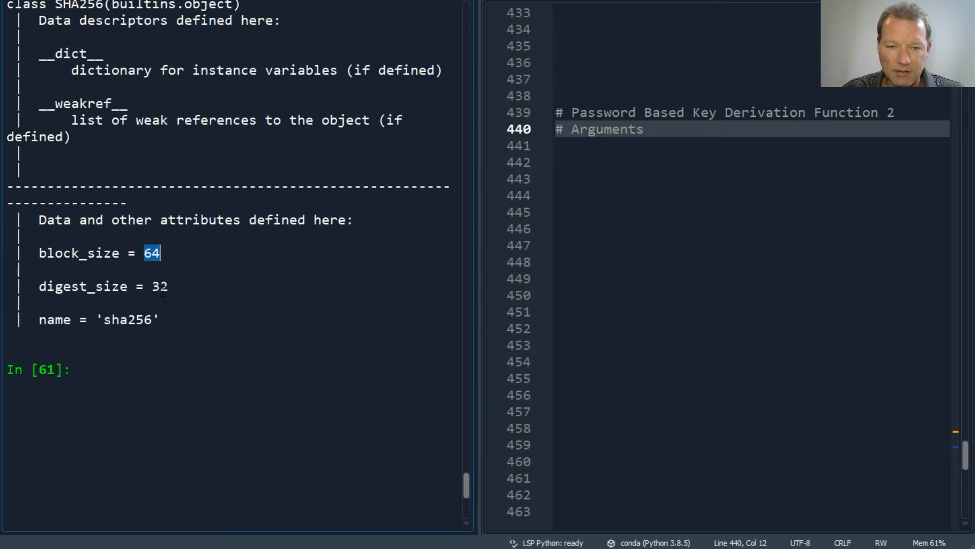
double_click(127, 319)
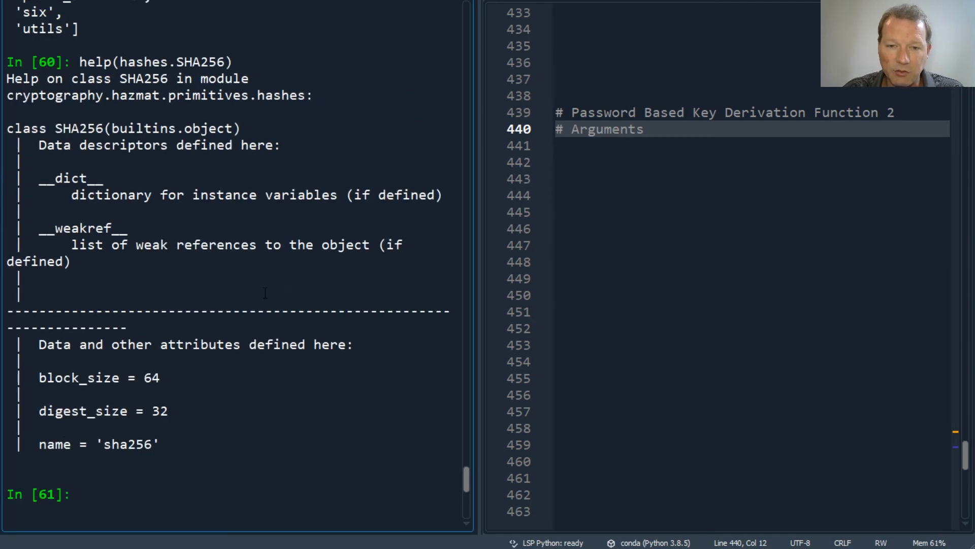
Scroll the console up to the In [54]–[56] PBKDF2HMAC import and help output
scroll("up", 3)
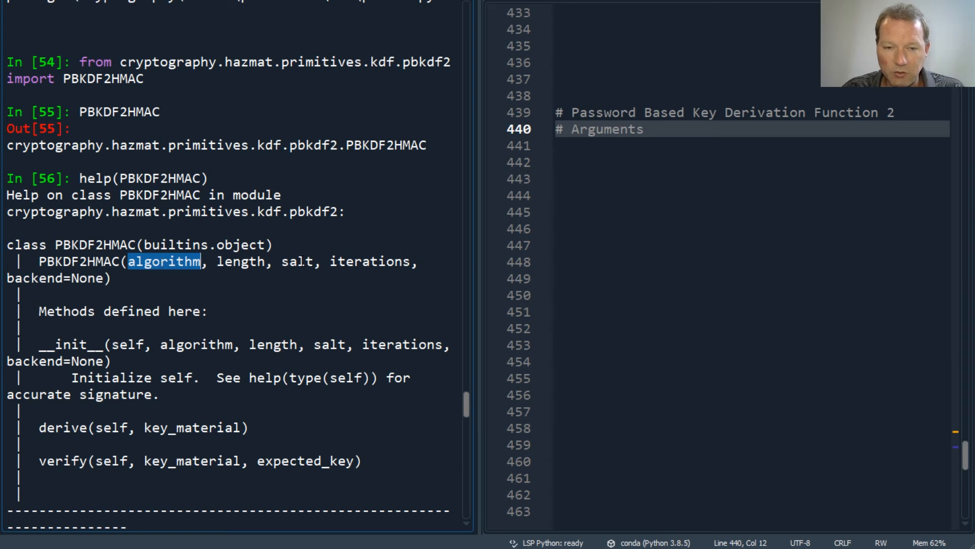
Highlight PBKDF2HMAC's algorithm, salt and length arguments, then scroll down to dir(hashes)
double_click(297, 261)
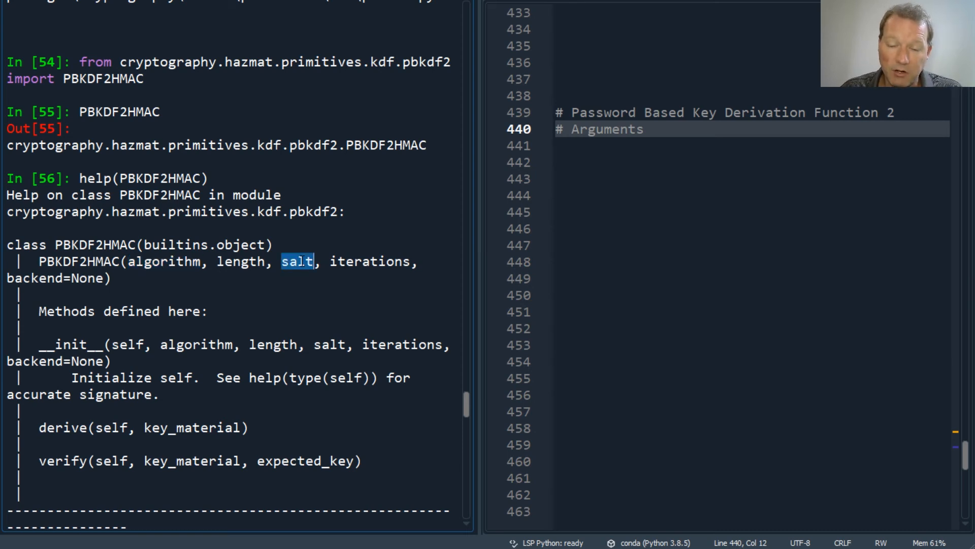
double_click(240, 261)
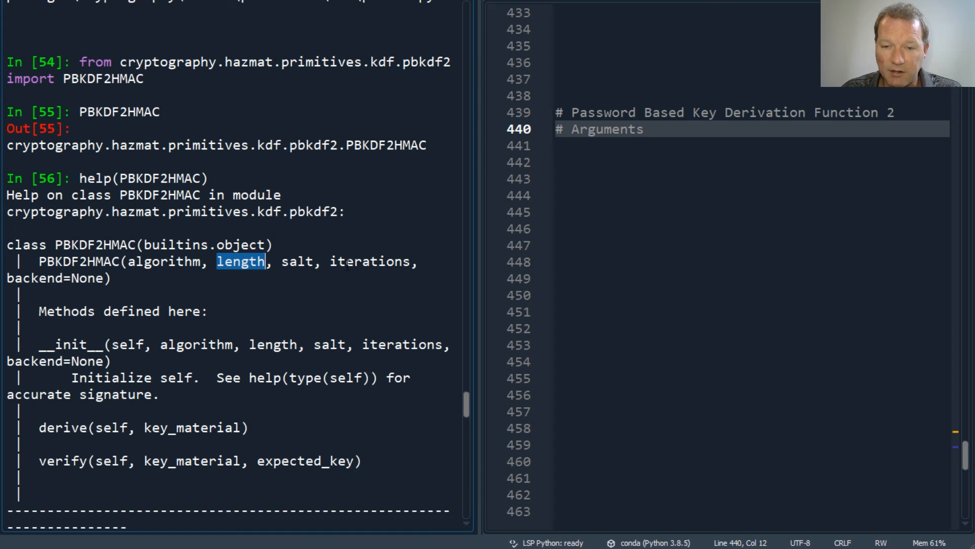
double_click(370, 261)
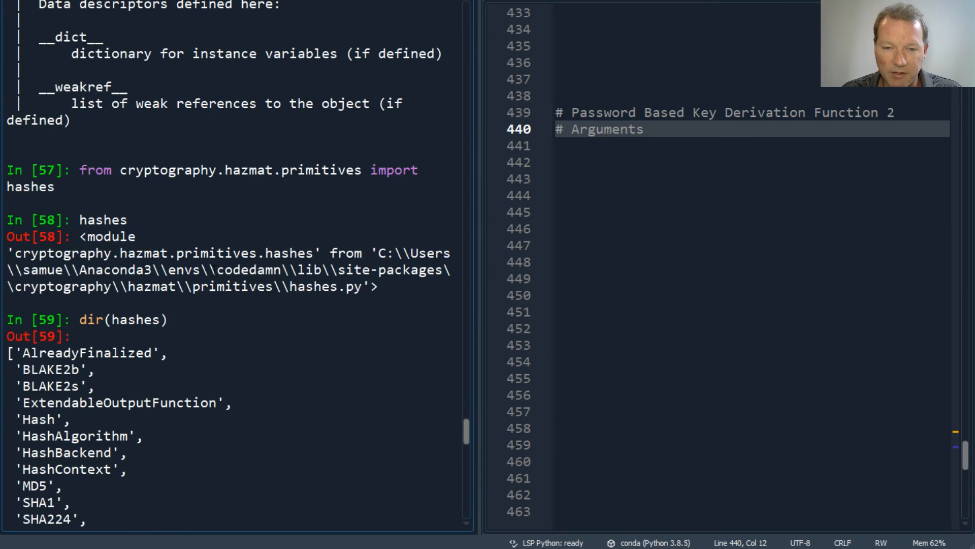
scroll("down", 3)
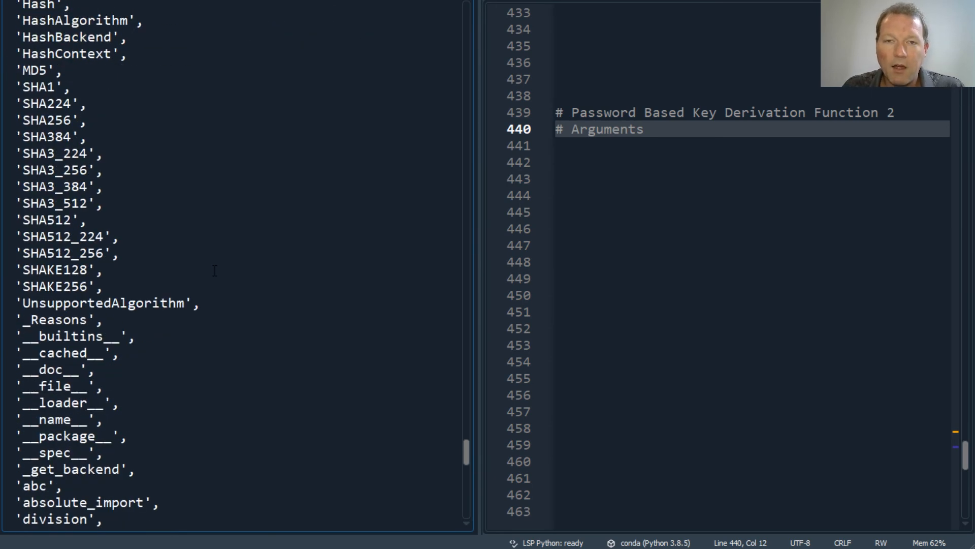